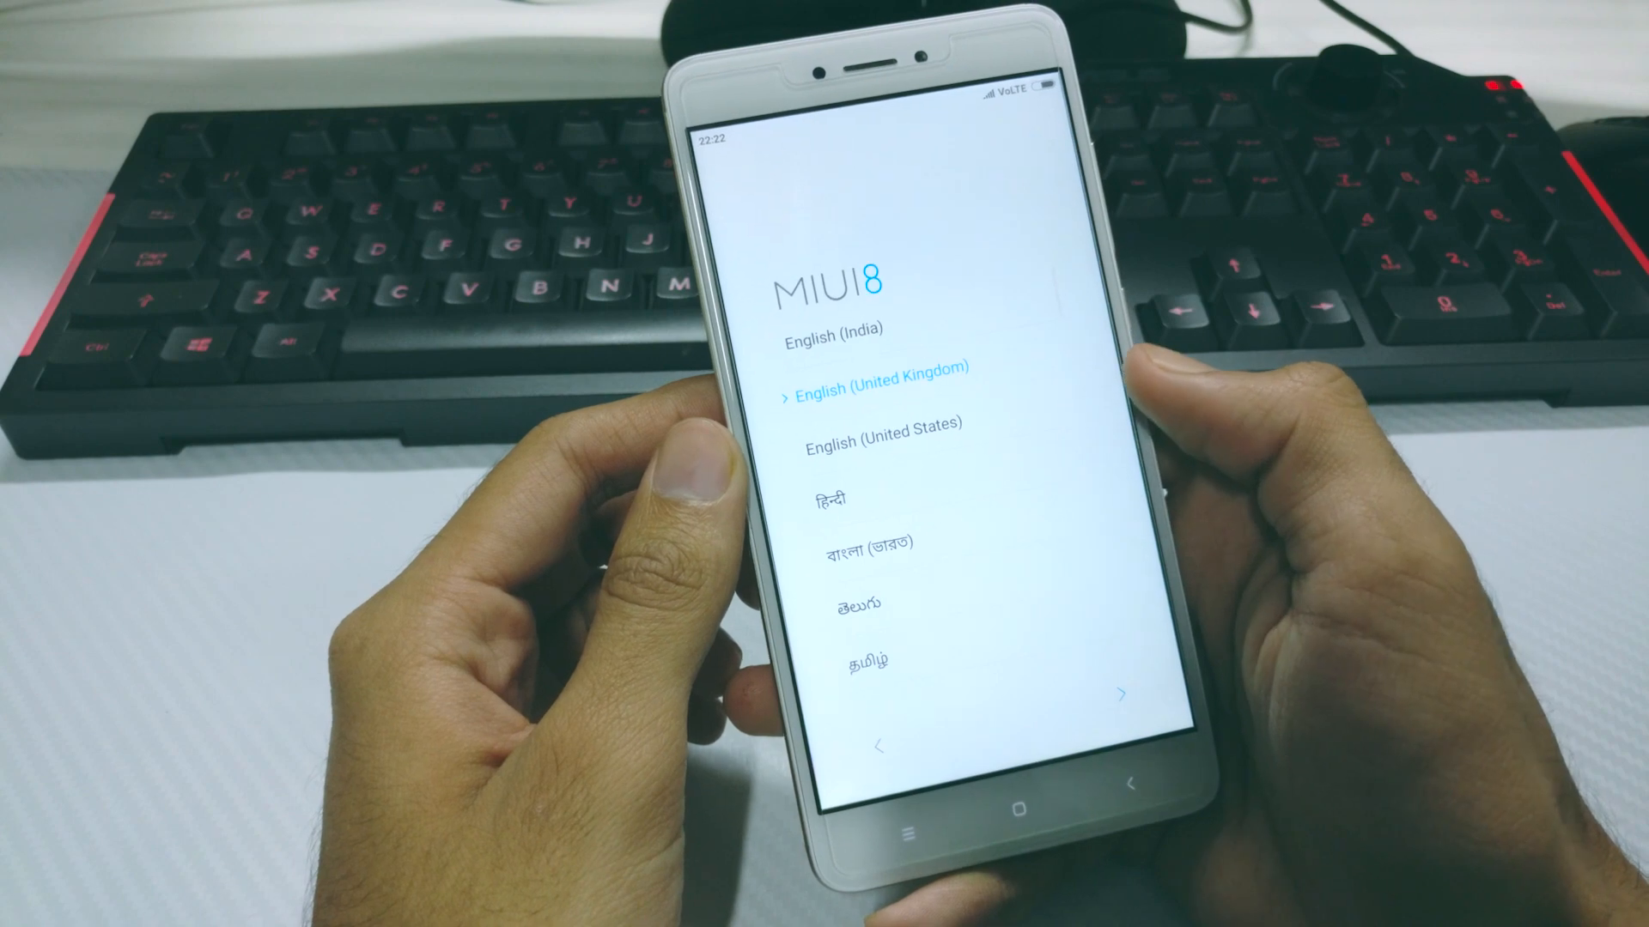
Let the 1.4G MIUI 7.3.2 Weekly update download to 5% while scrolling its changelog
click(883, 441)
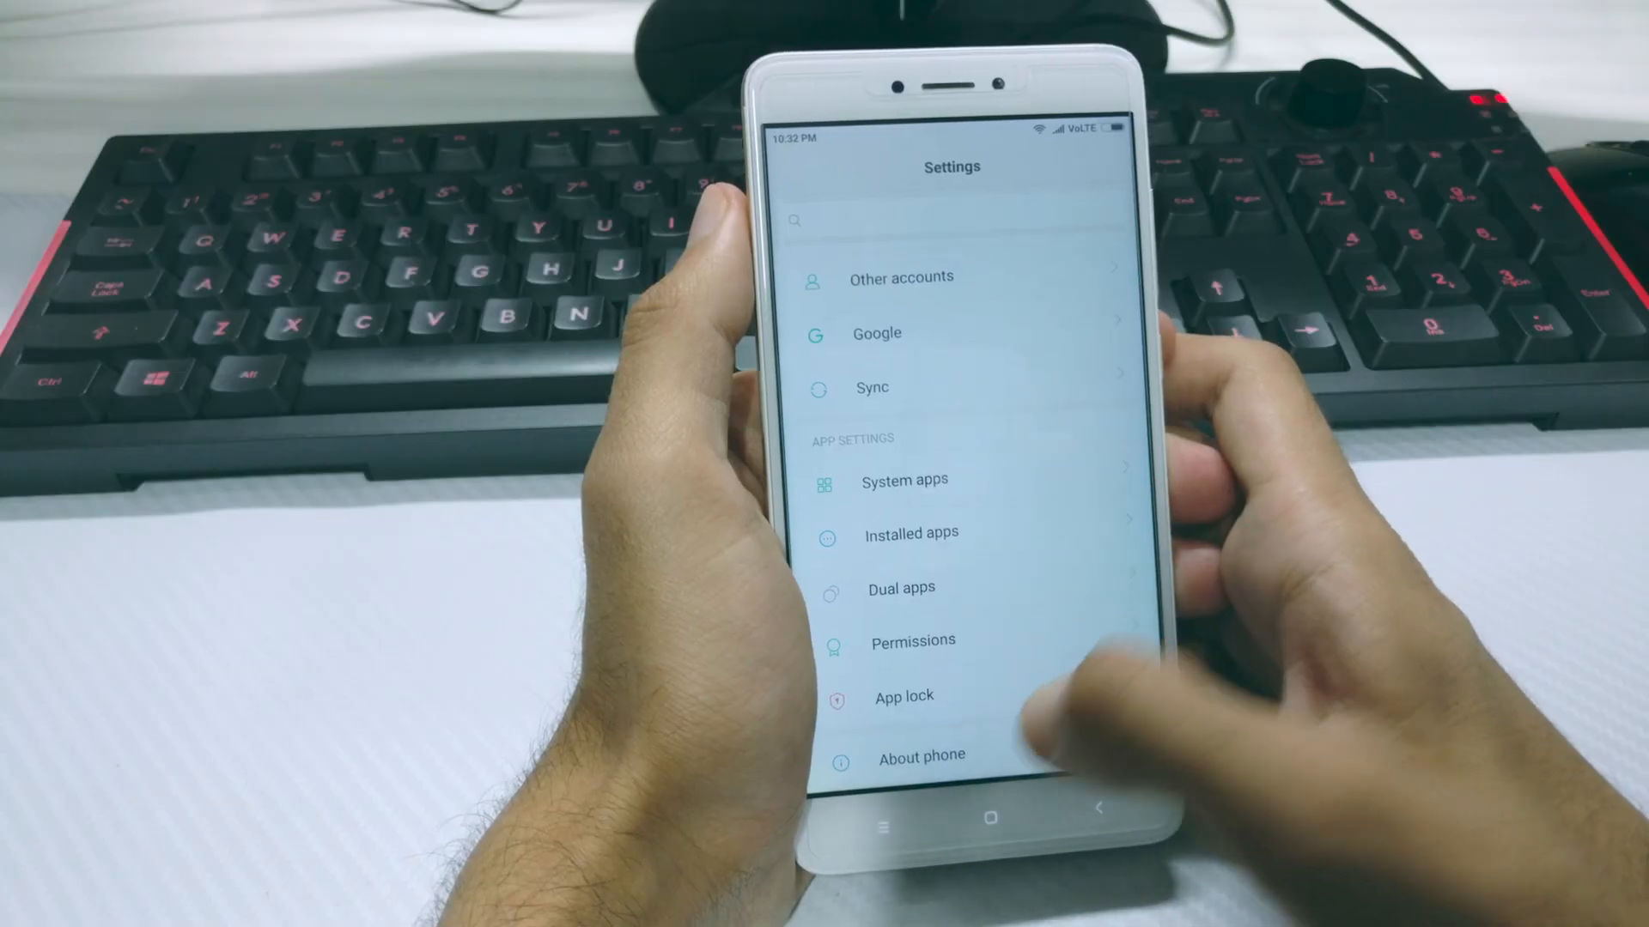
click(919, 755)
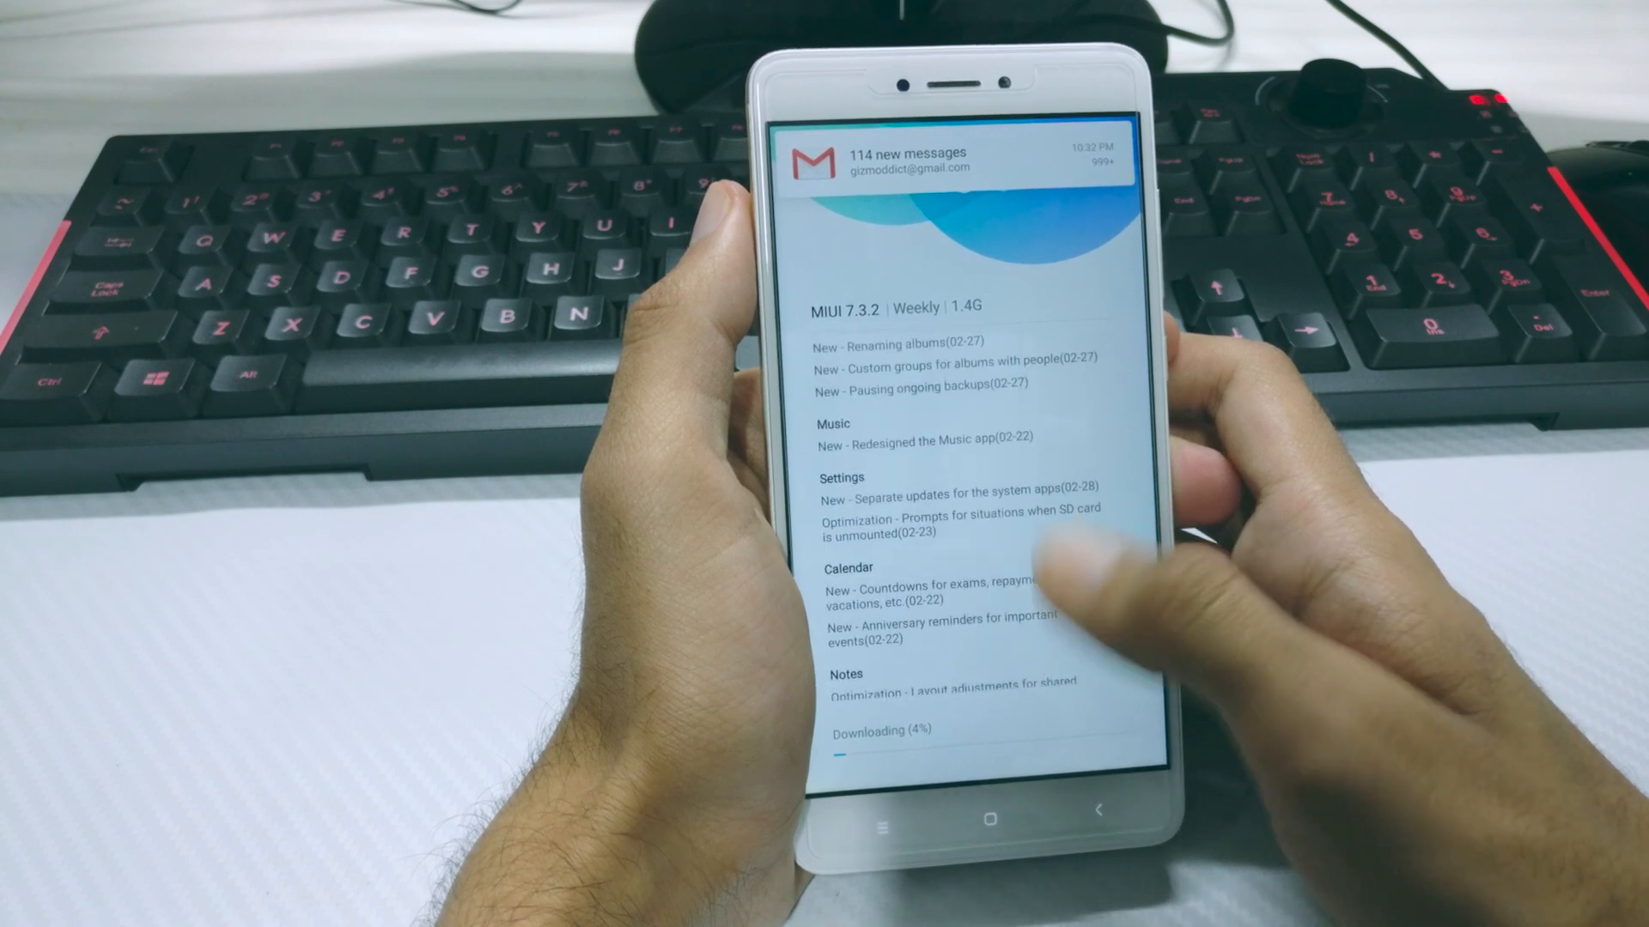
scroll(up, 3)
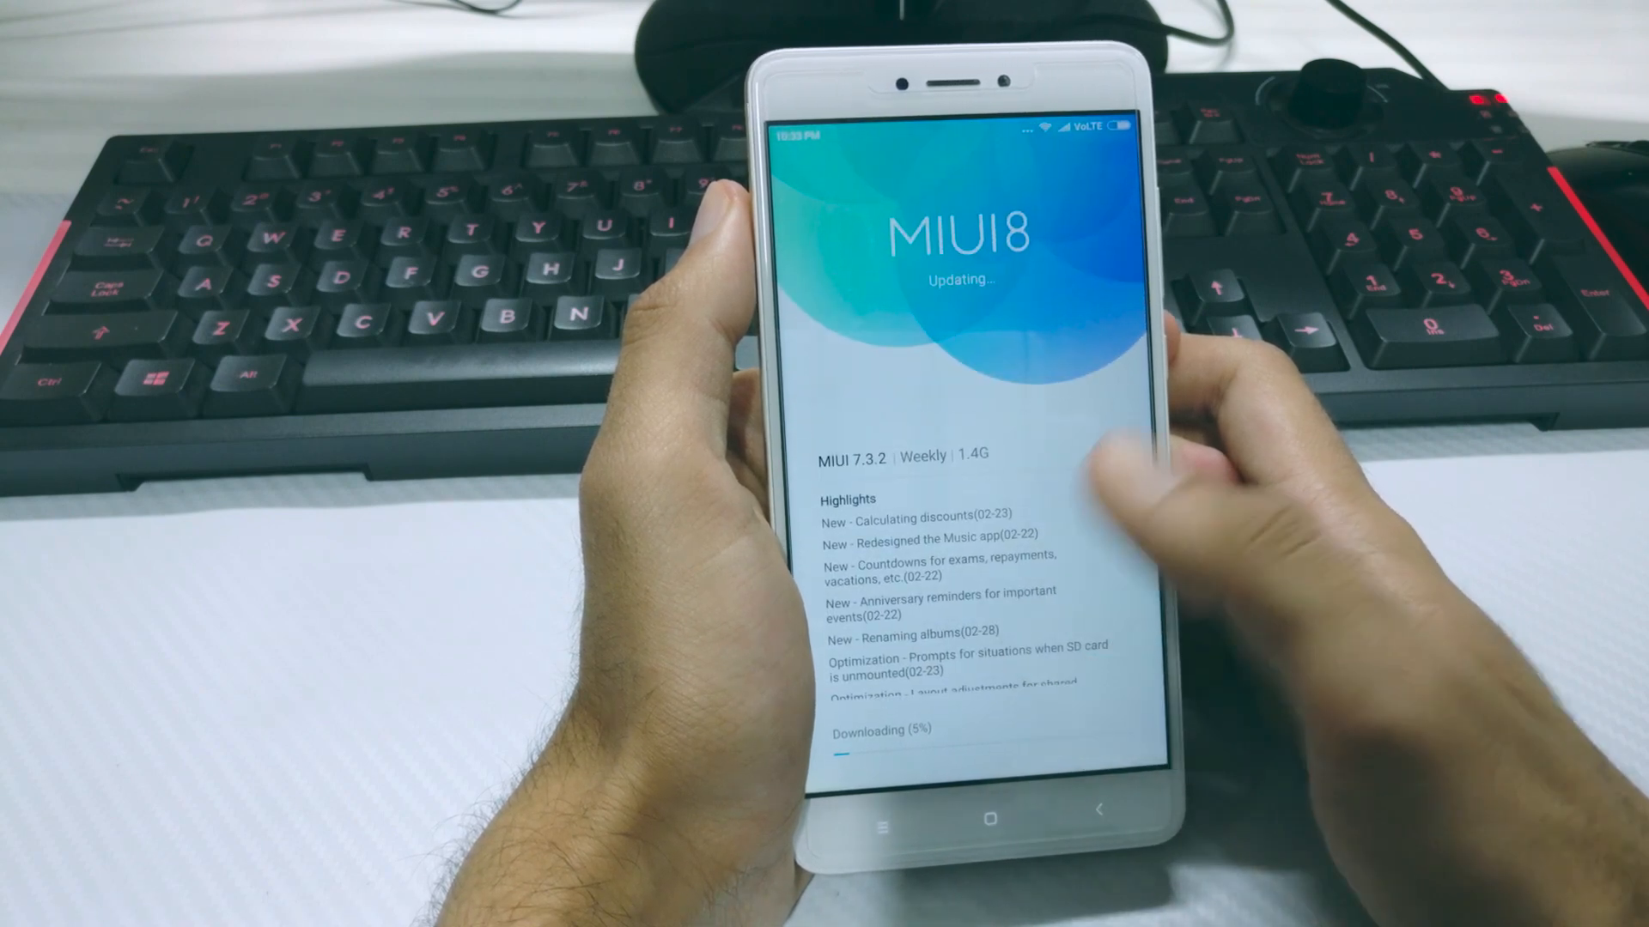